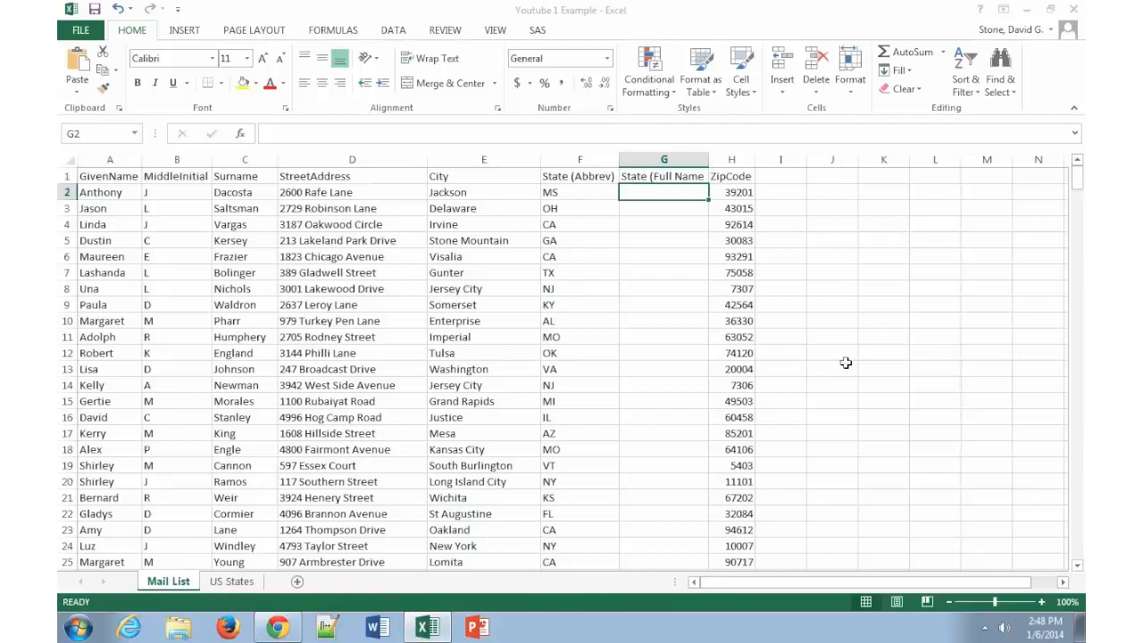
Select cells G2:G14, then the entire State (Full Name) column G.
scroll(down, 3)
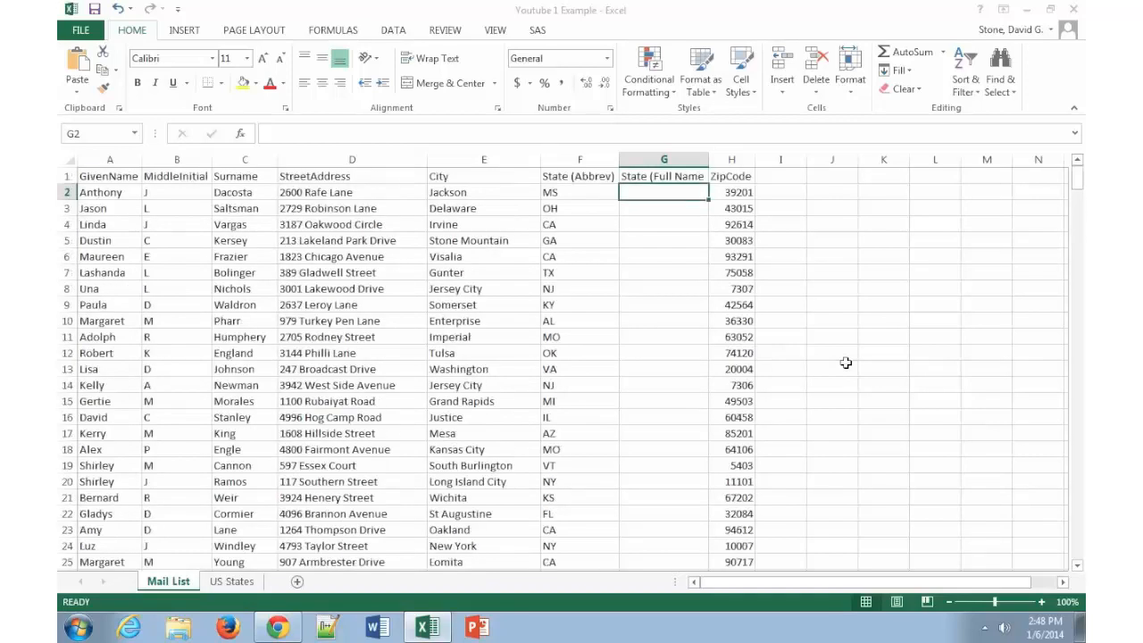
click(662, 208)
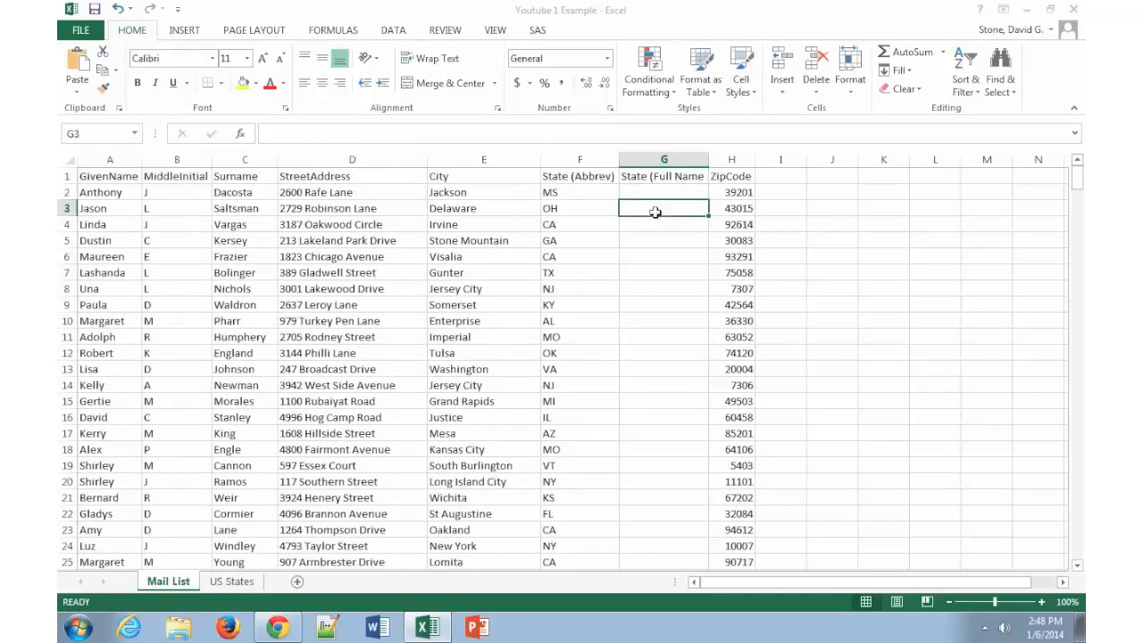
click(663, 192)
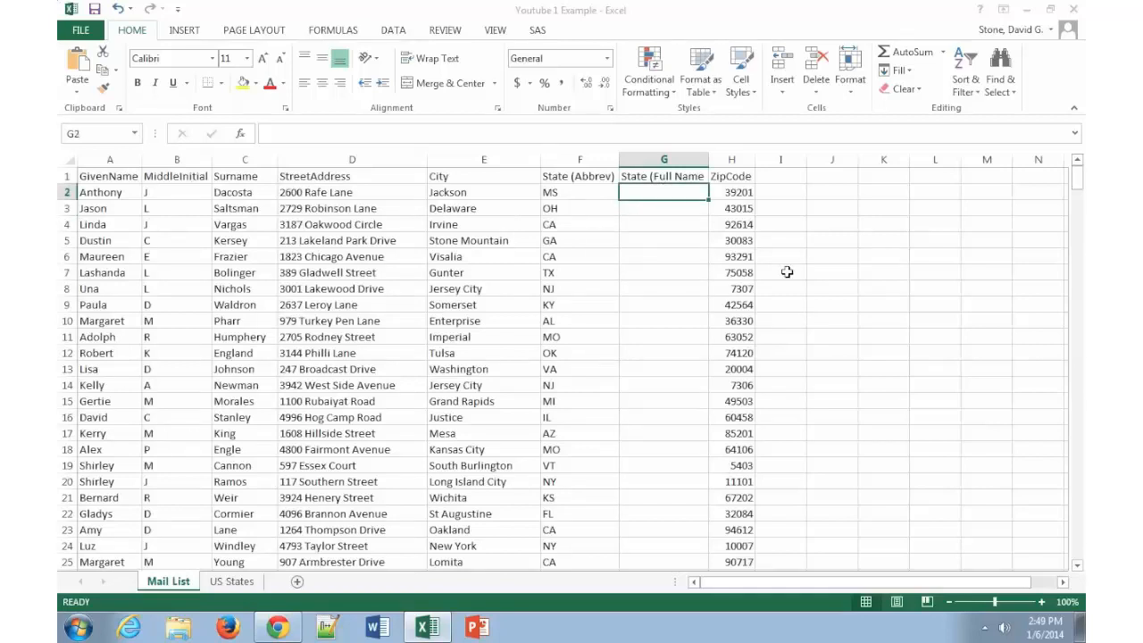
mouse_move(841, 225)
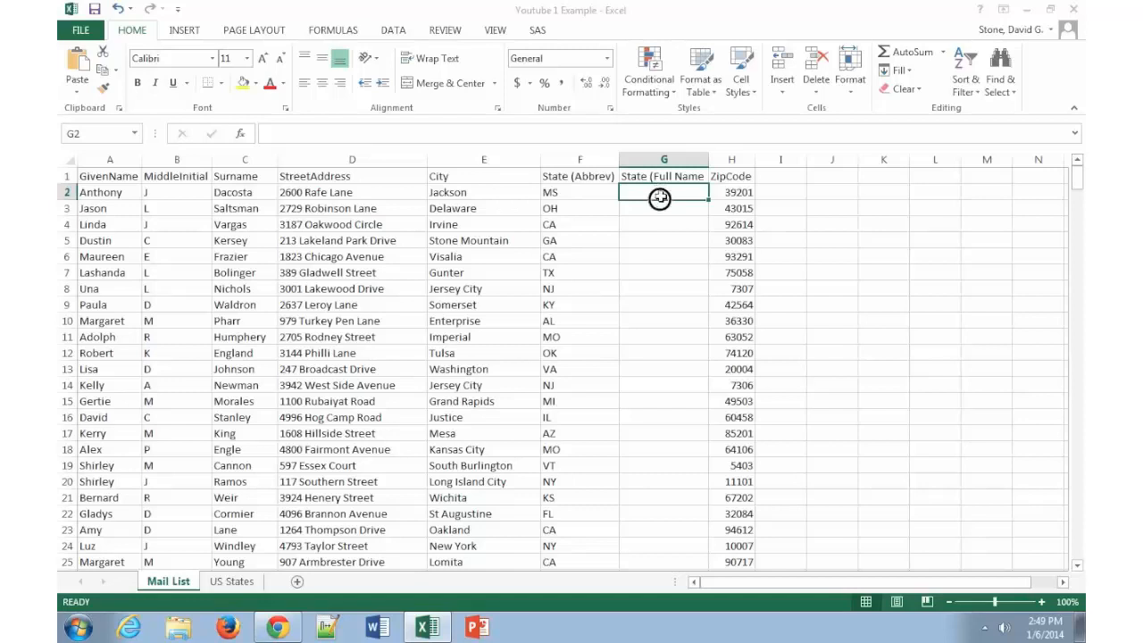
drag(663, 192, 662, 369)
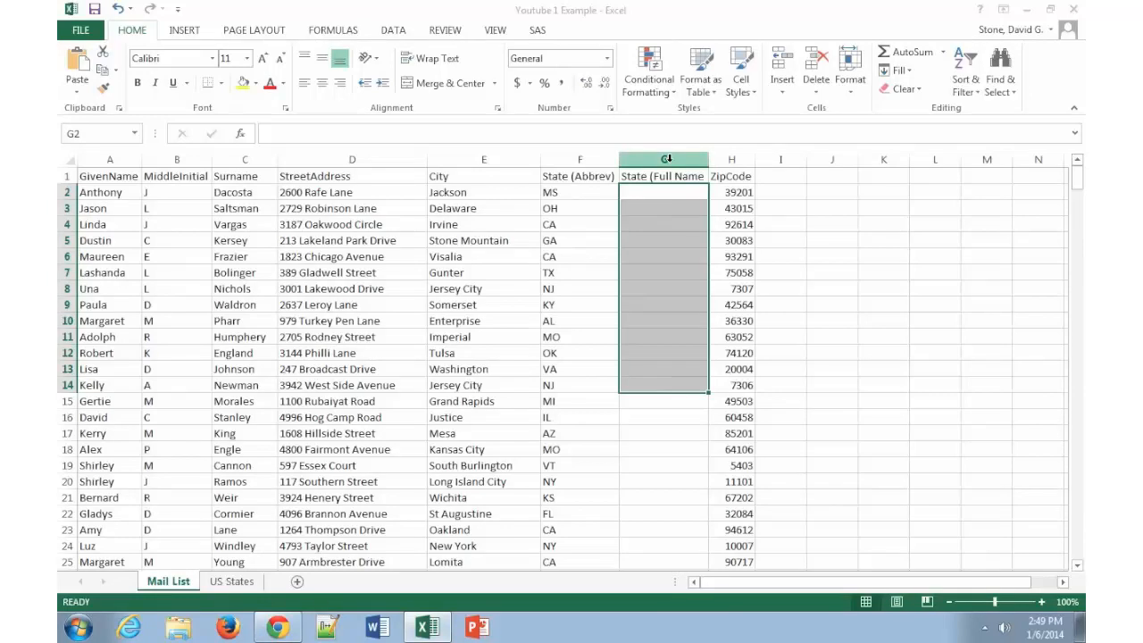
click(663, 160)
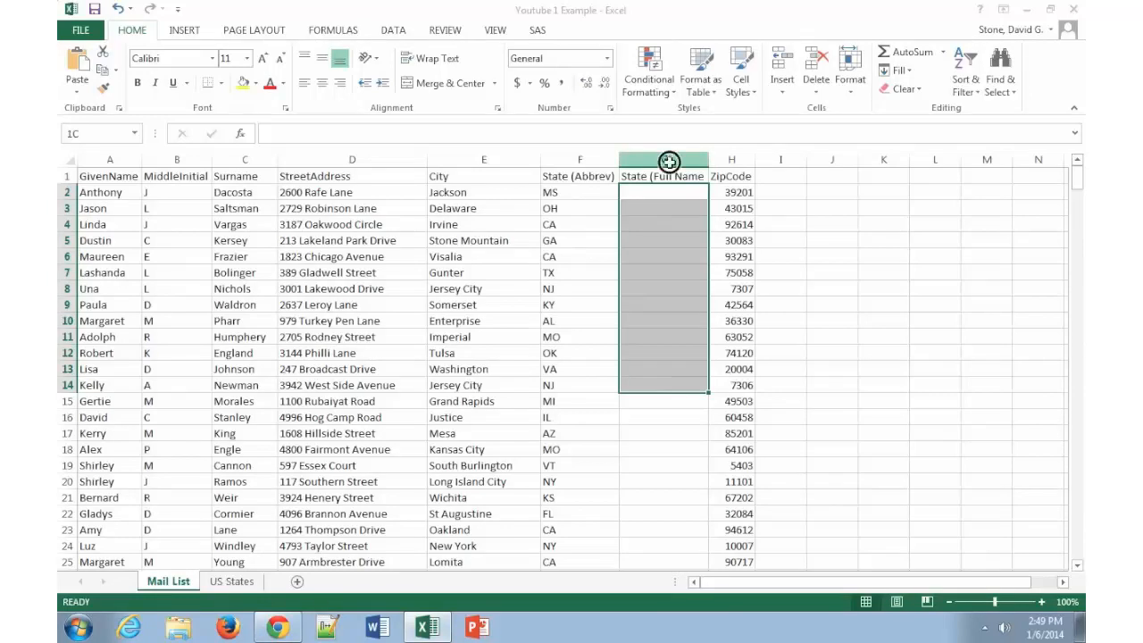
click(662, 176)
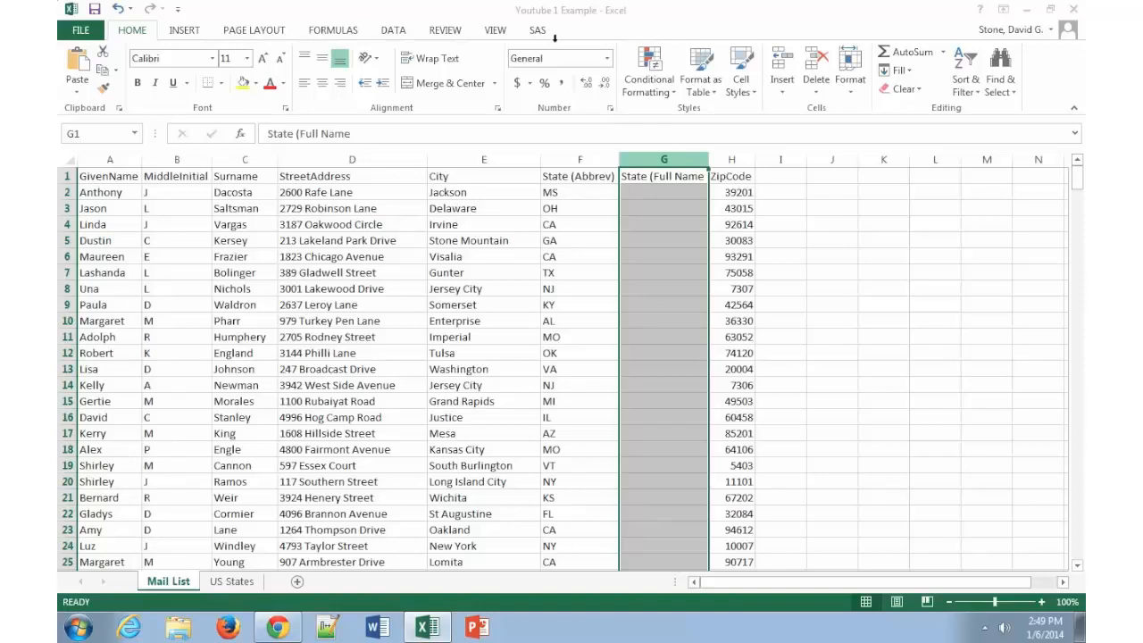
Show the DATA ribbon tools for the selected column G.
click(392, 30)
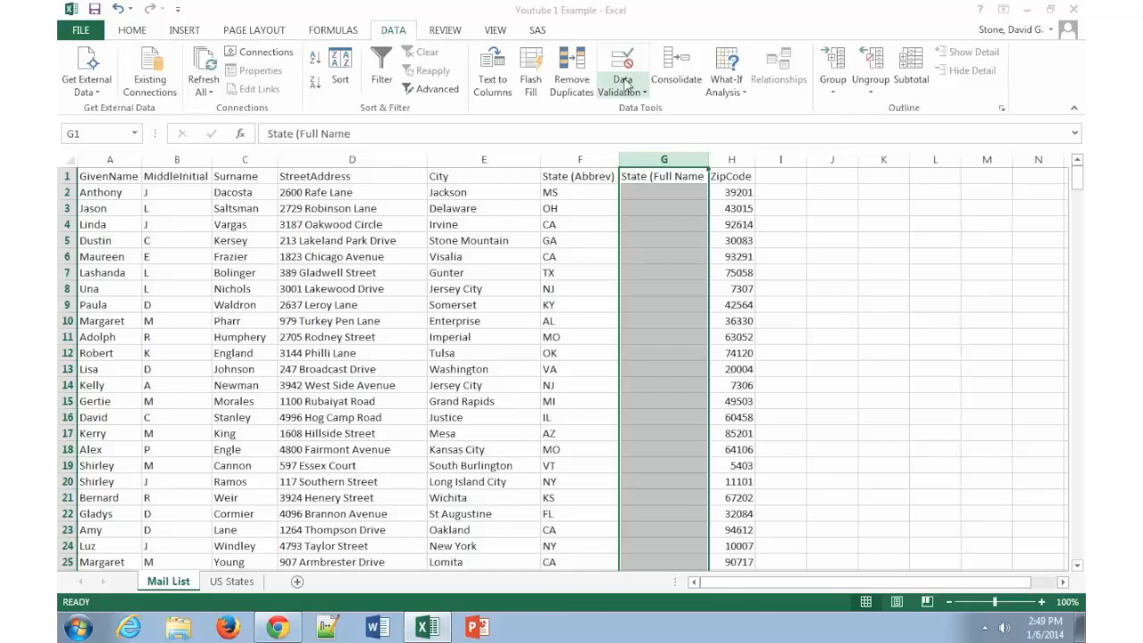
mouse_move(623, 67)
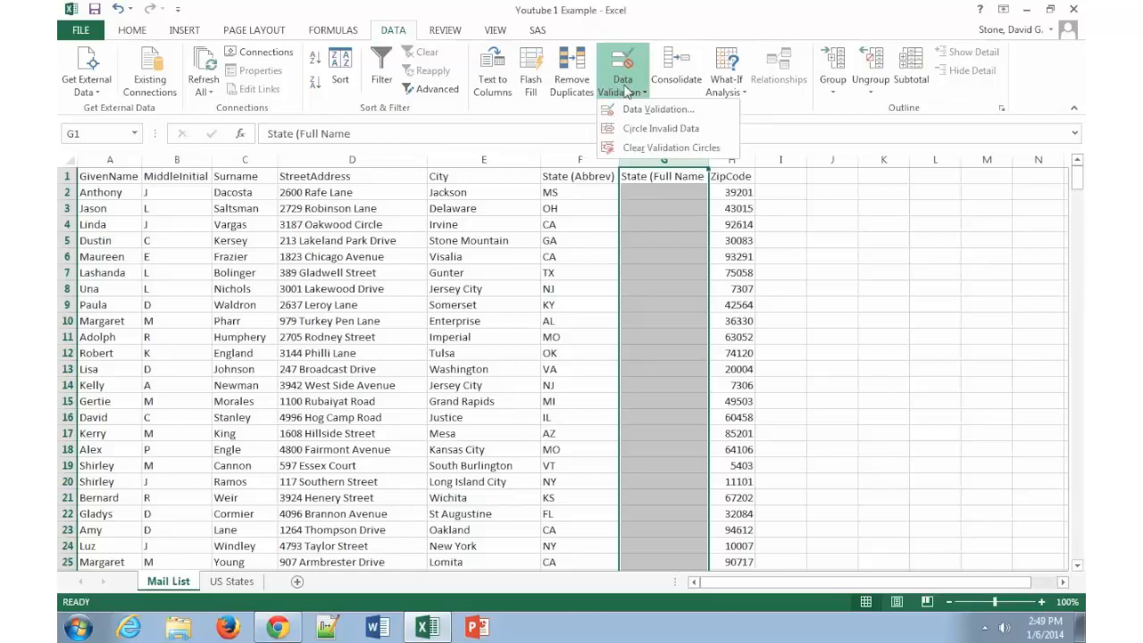
mouse_move(646, 114)
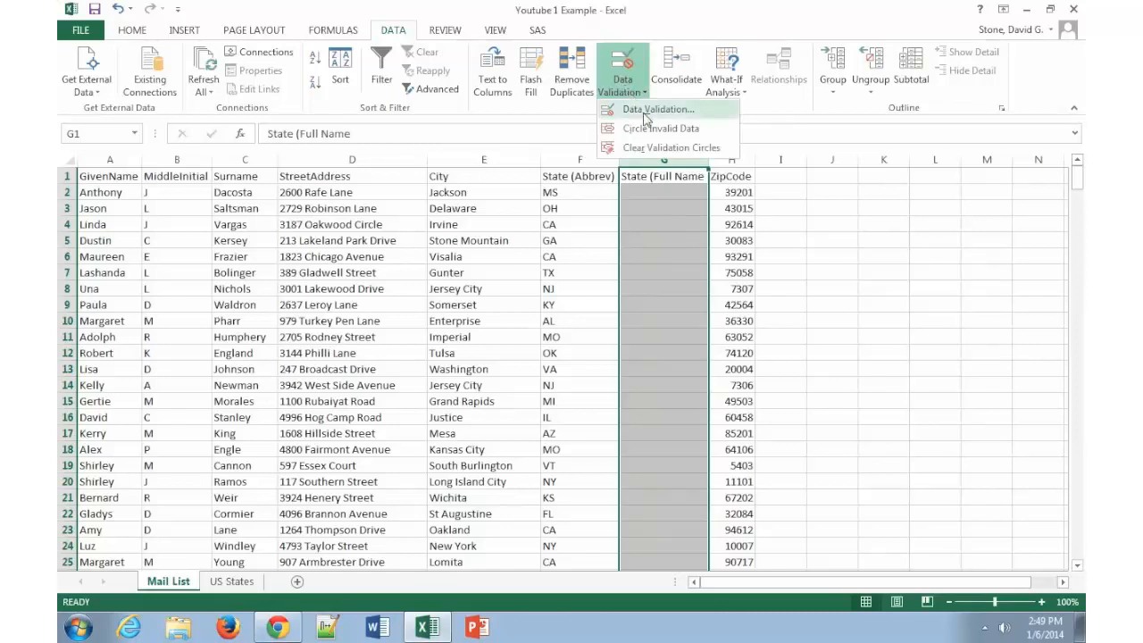
In Data Validation settings, allow List and place the cursor in the empty Source box.
click(657, 109)
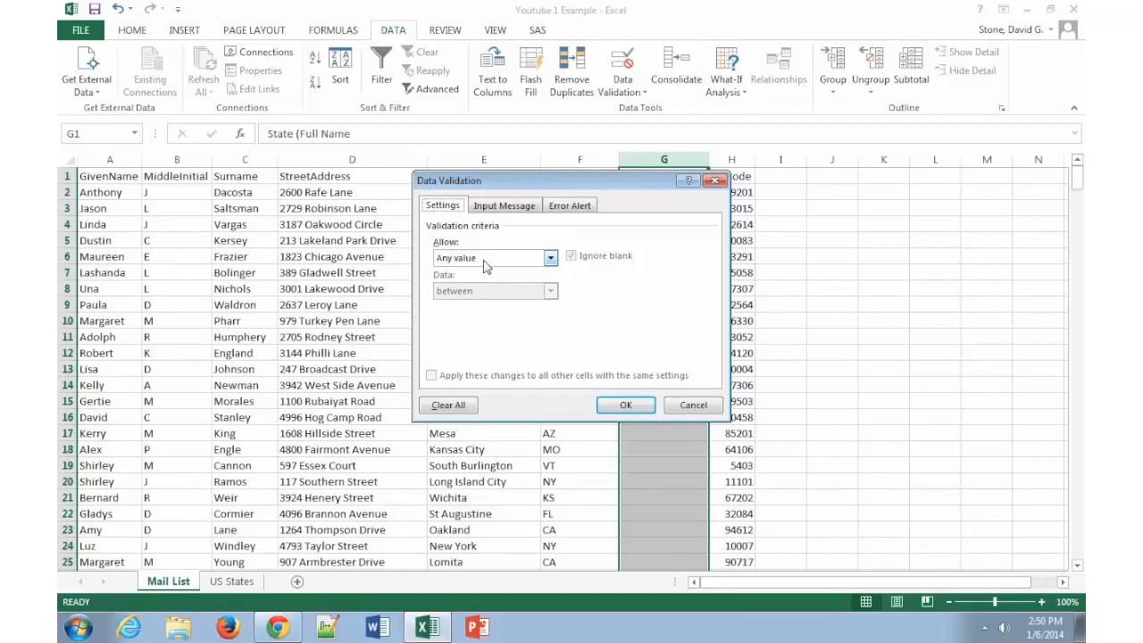
mouse_move(507, 253)
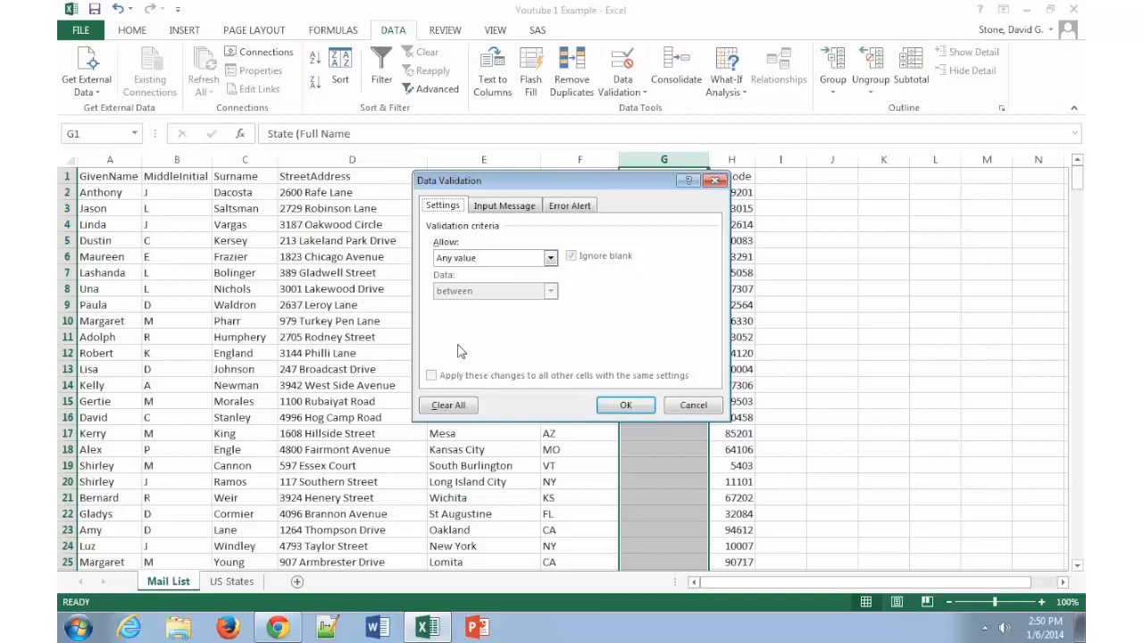
mouse_move(504, 258)
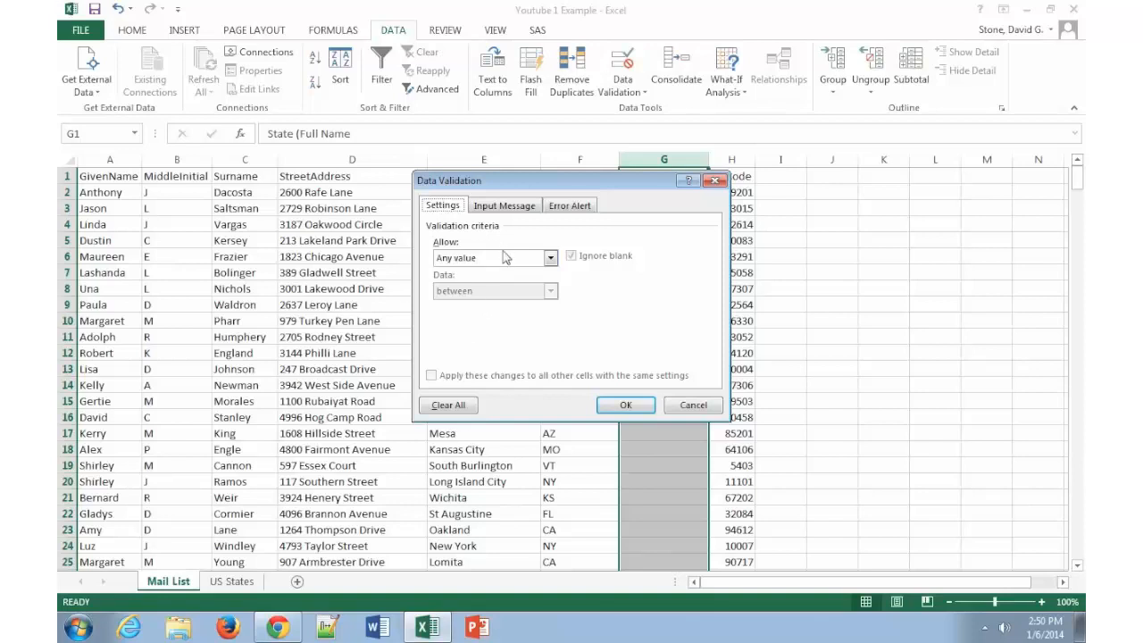
mouse_move(503, 268)
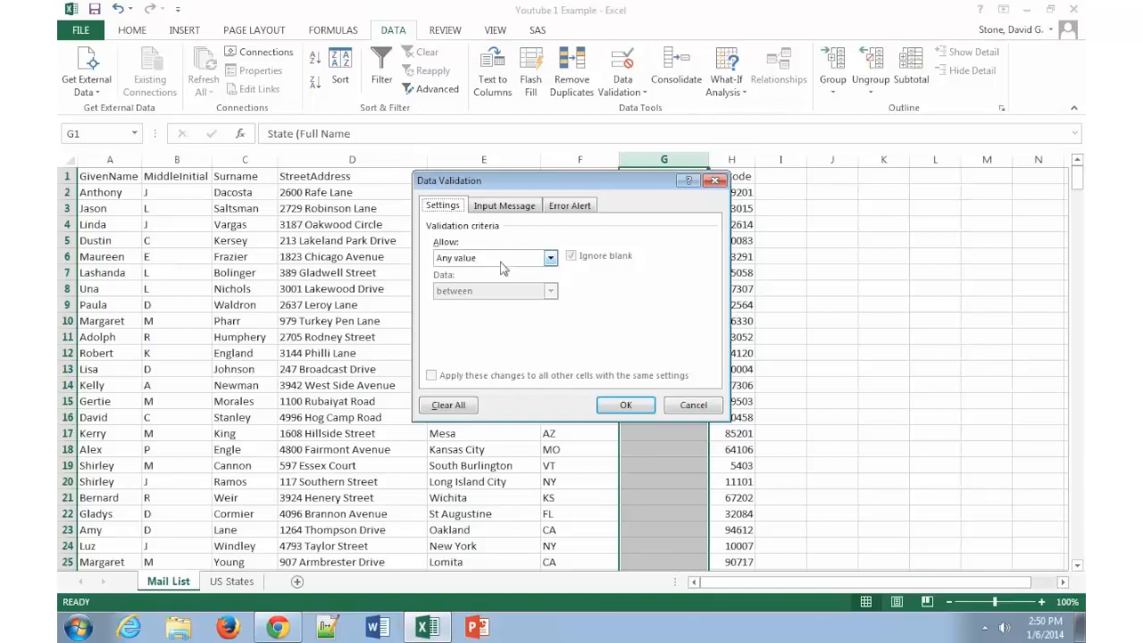
click(539, 257)
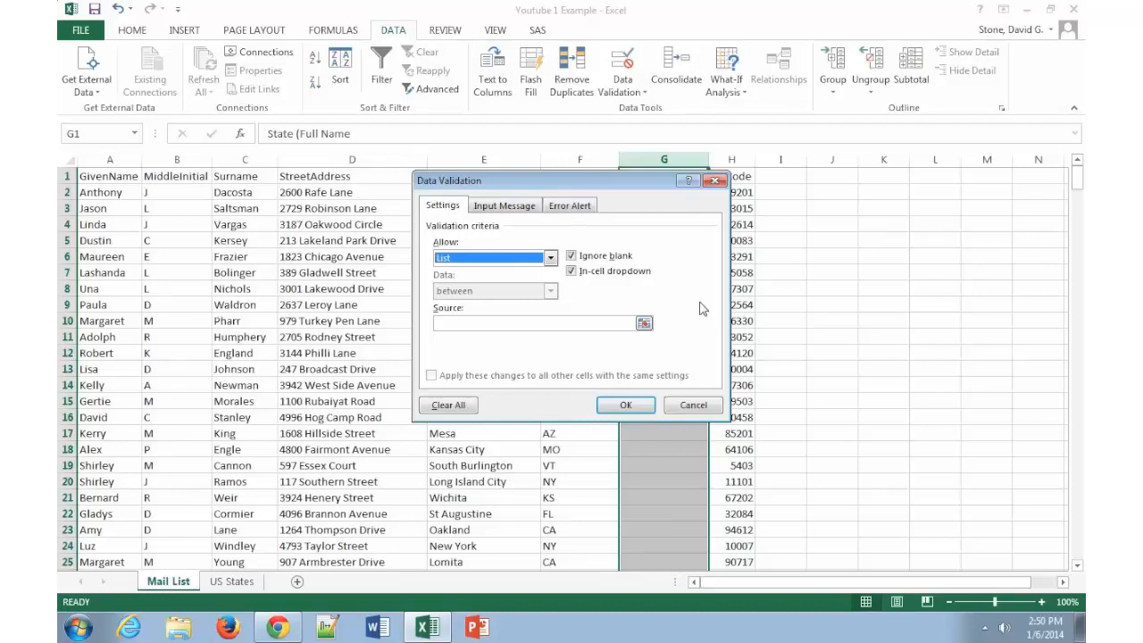
click(536, 324)
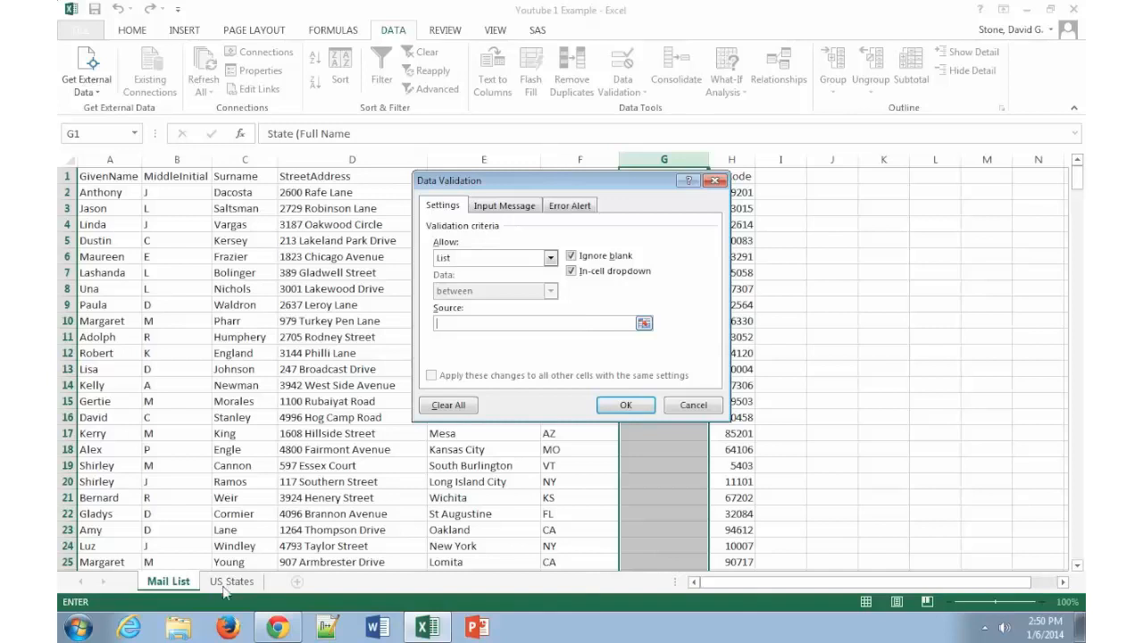
mouse_move(628, 300)
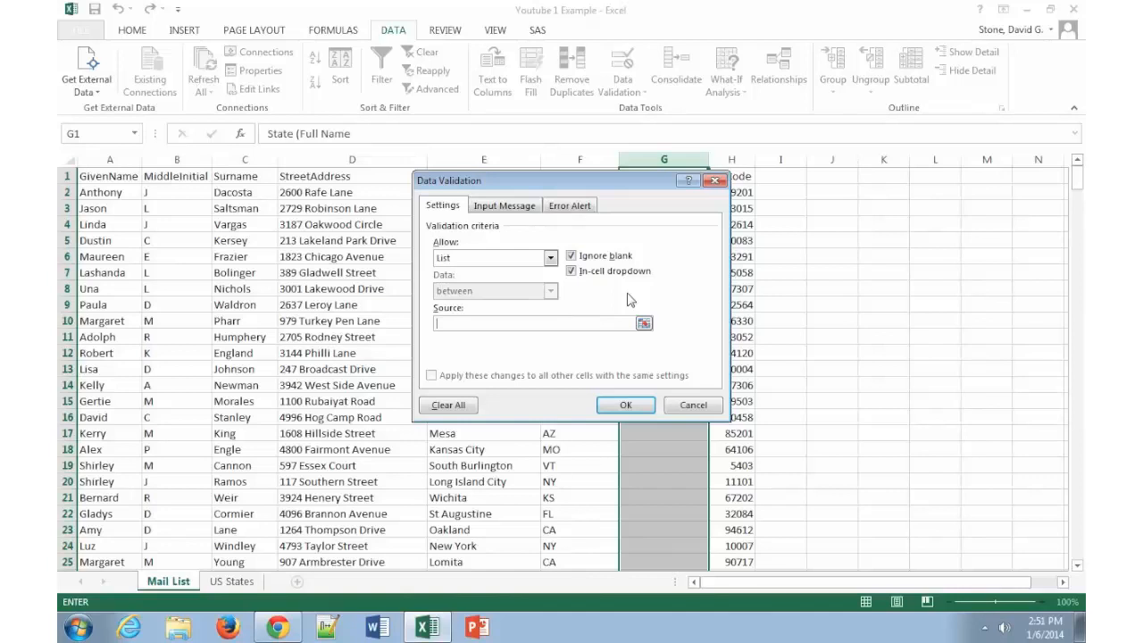
mouse_move(422, 338)
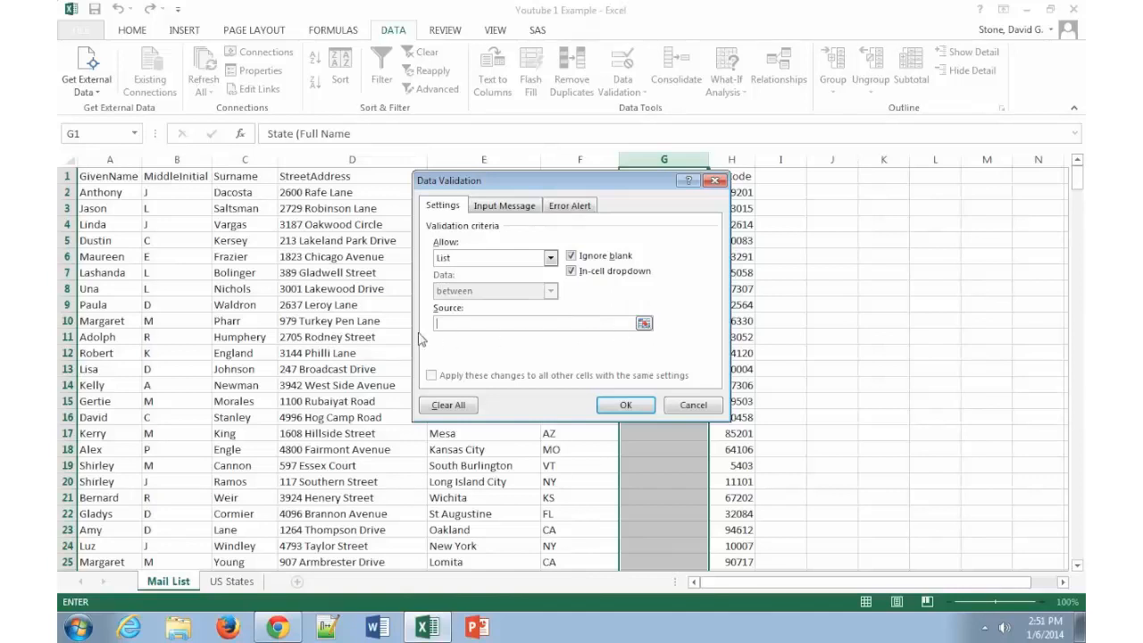
mouse_move(645, 325)
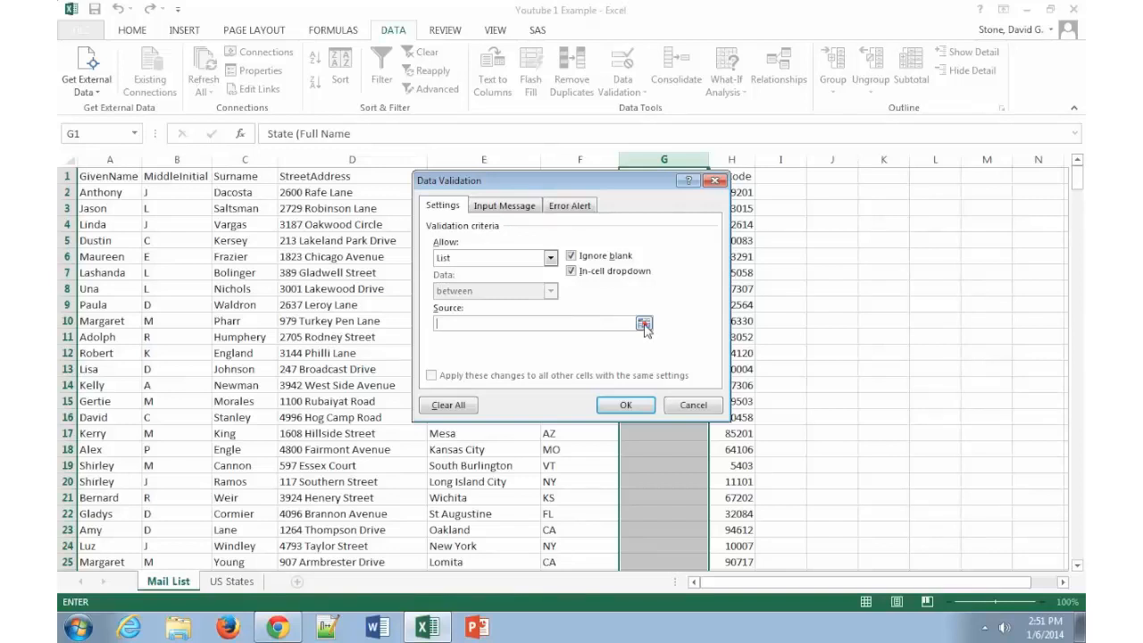
Set the validation list source to US States sheet cells A1:A50.
click(644, 324)
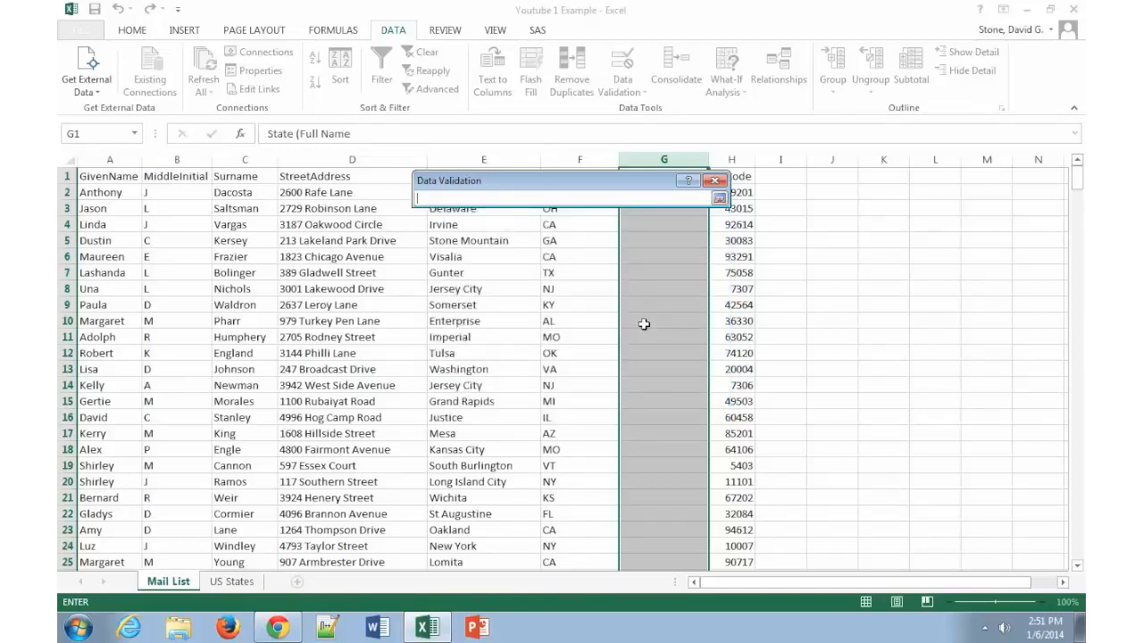
mouse_move(583, 367)
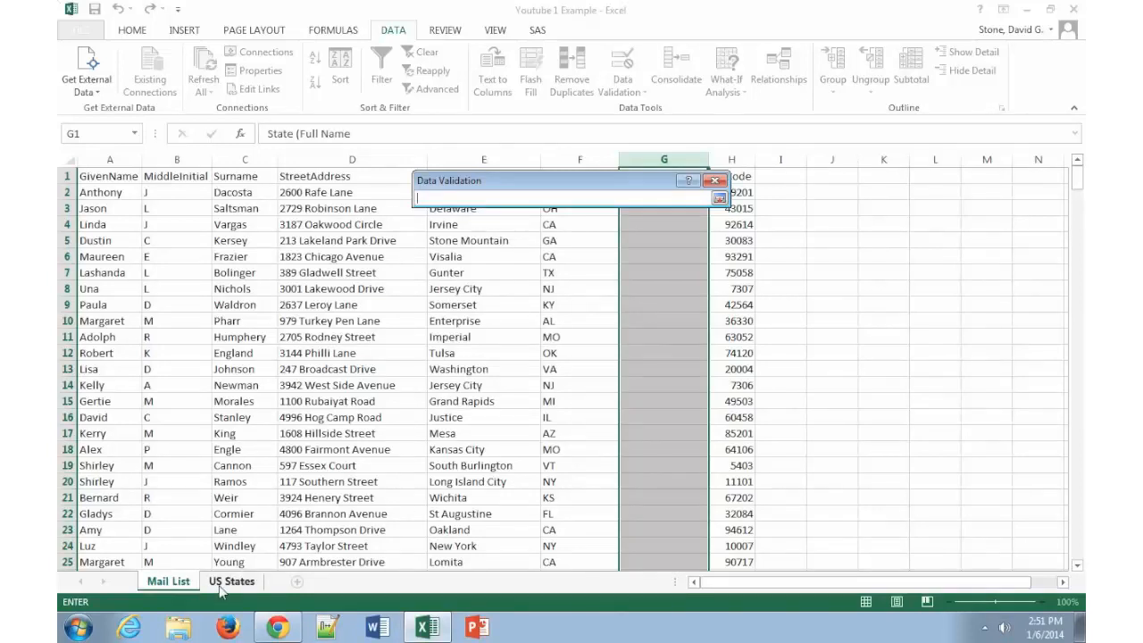
click(230, 581)
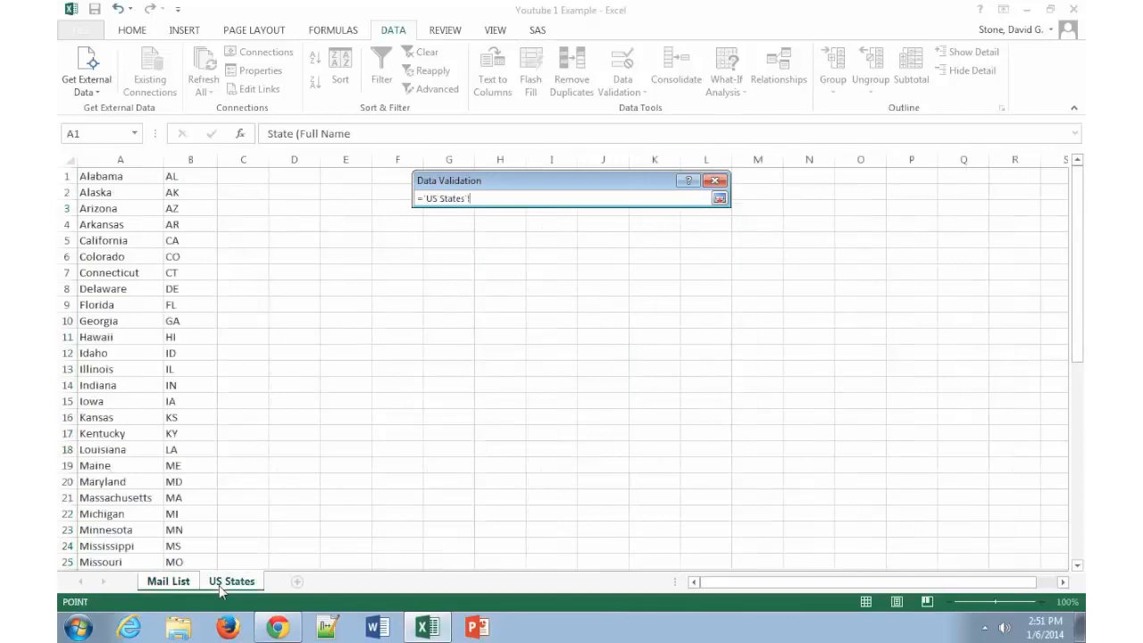
mouse_move(491, 194)
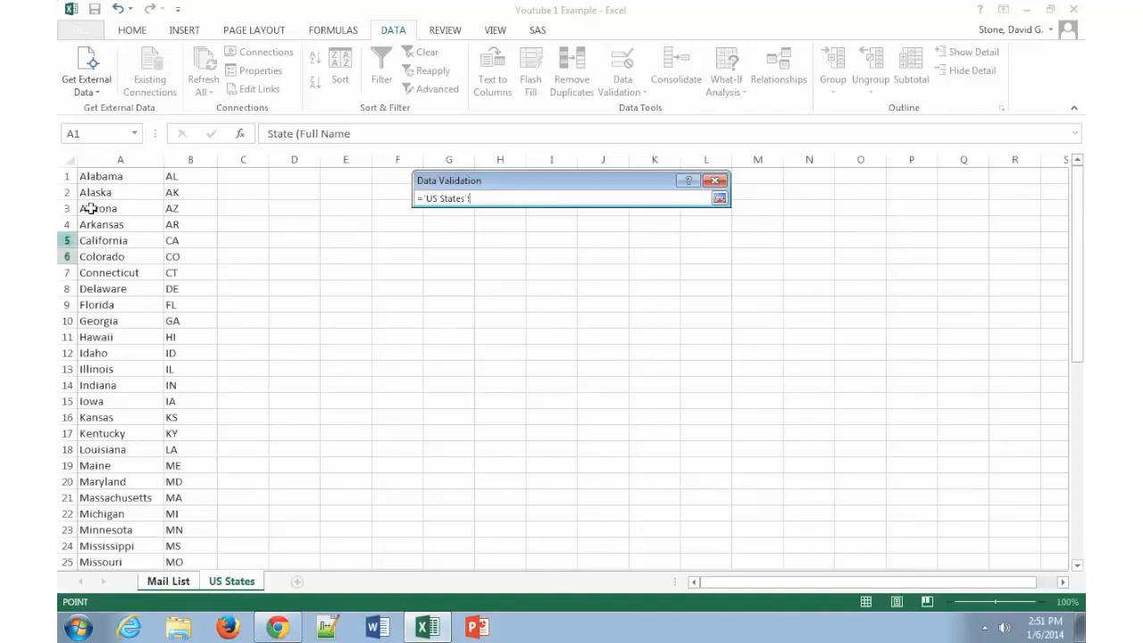
click(104, 176)
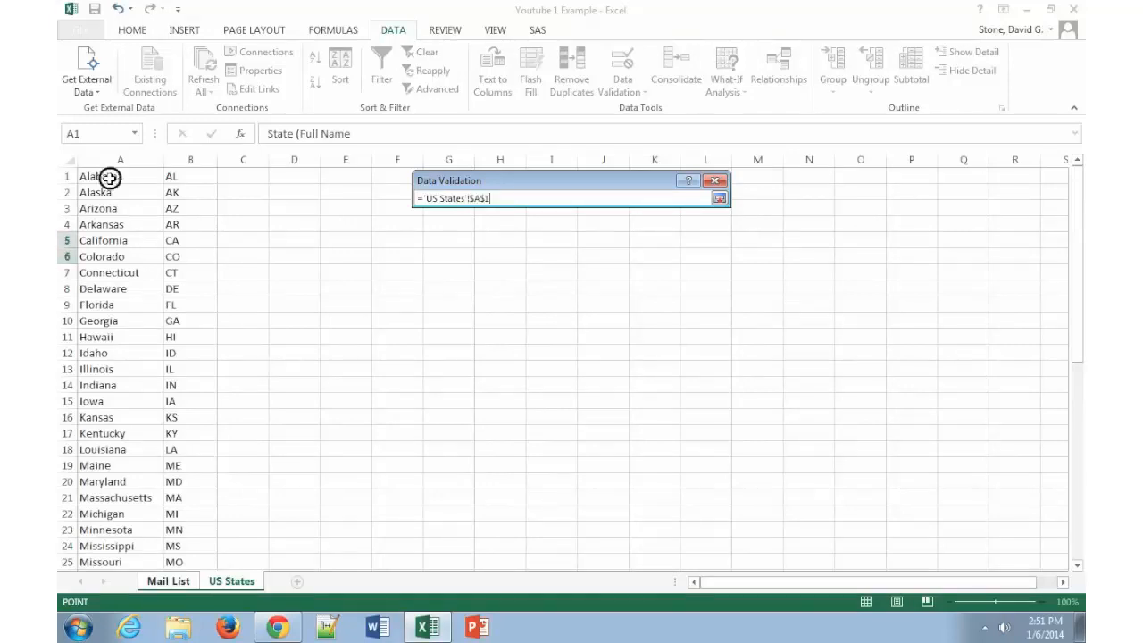
drag(100, 176, 100, 305)
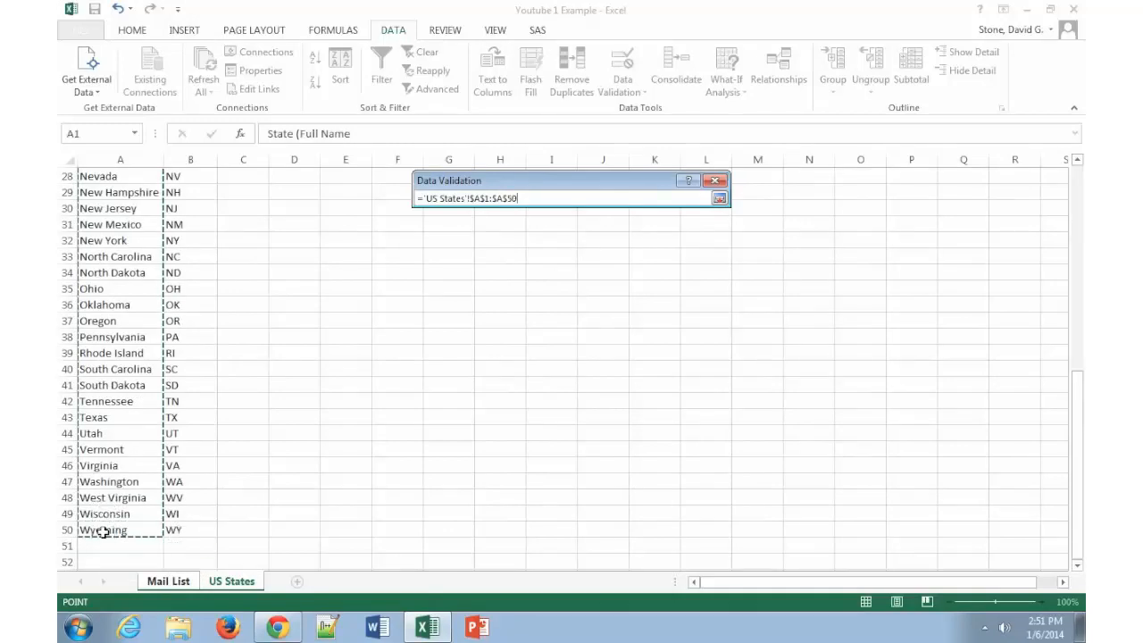
click(719, 198)
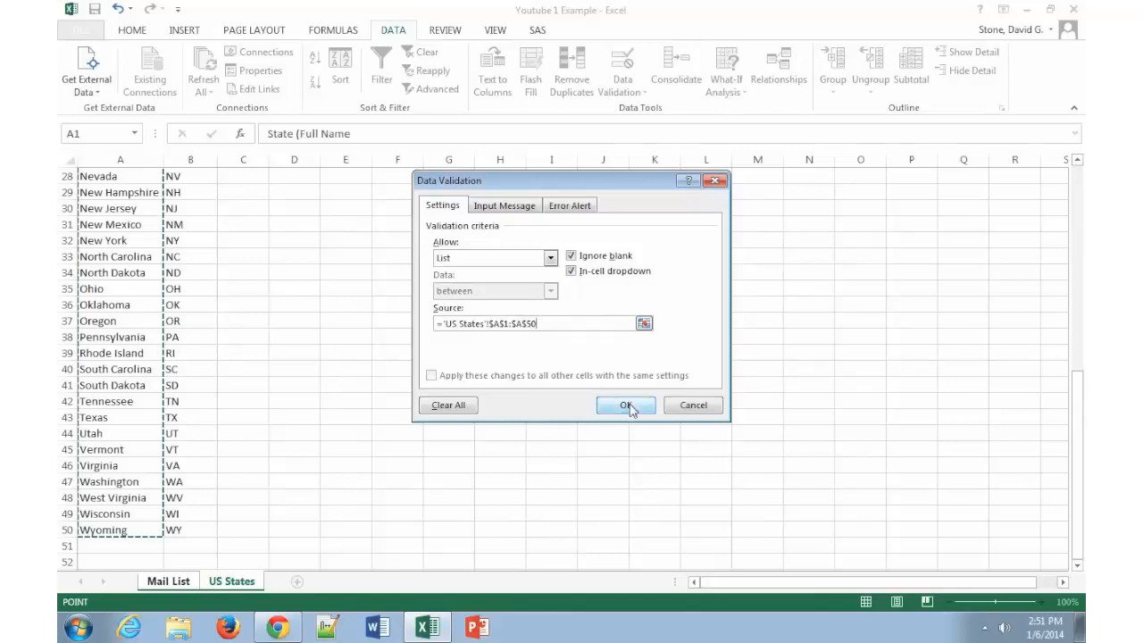
Apply the list validation and select G2 to reveal its dropdown.
click(625, 405)
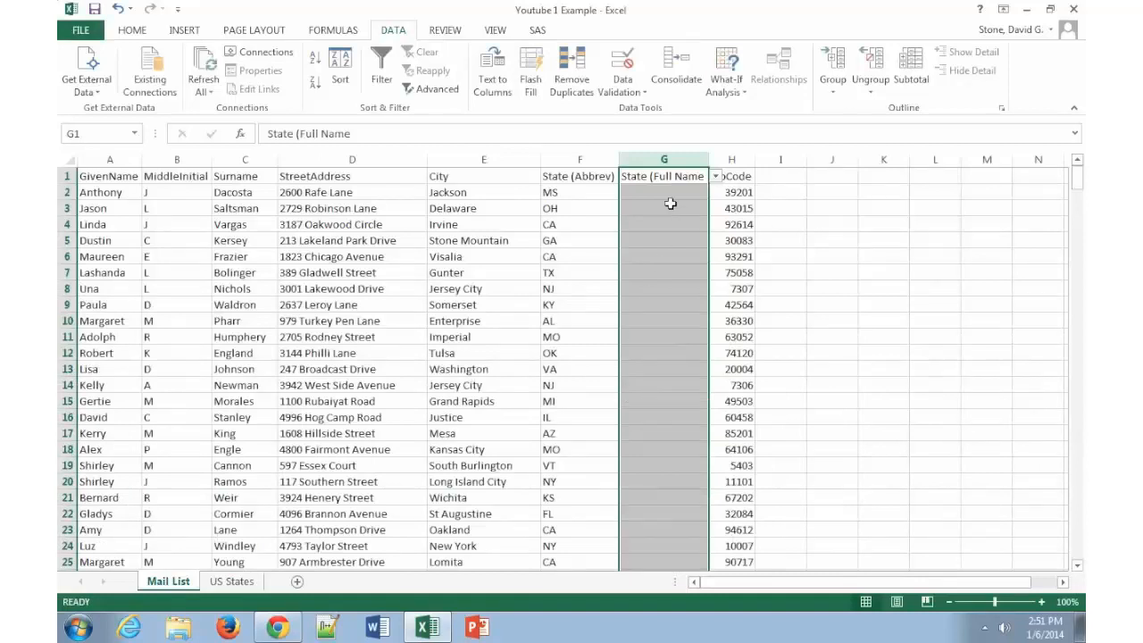
click(663, 192)
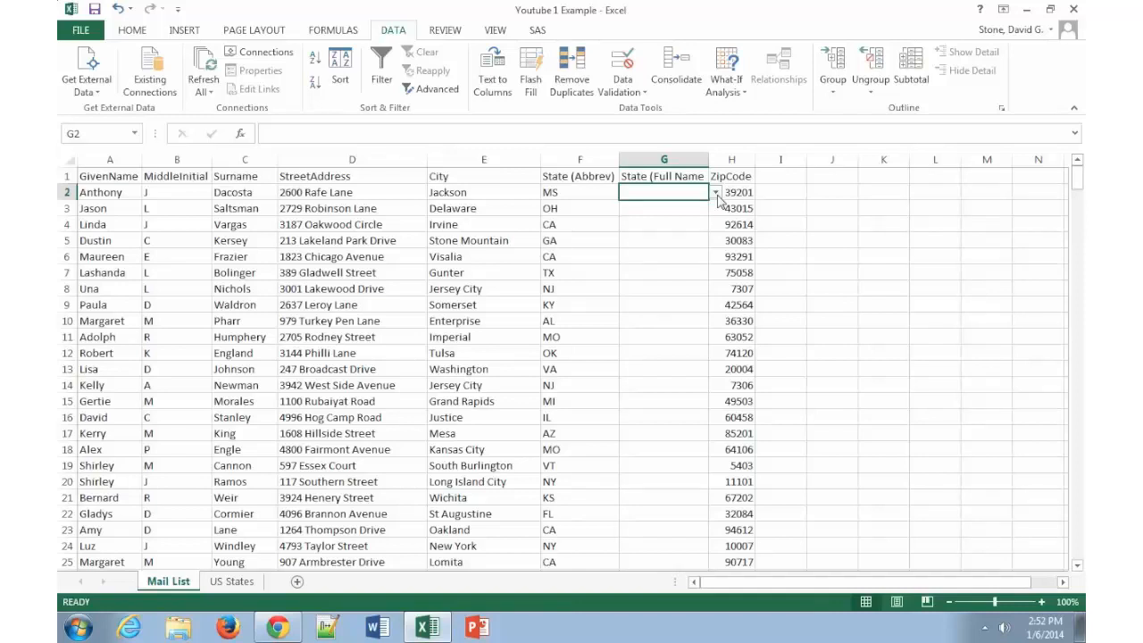
Pick Mississippi from G2's dropdown and type Ohio into G3.
click(715, 192)
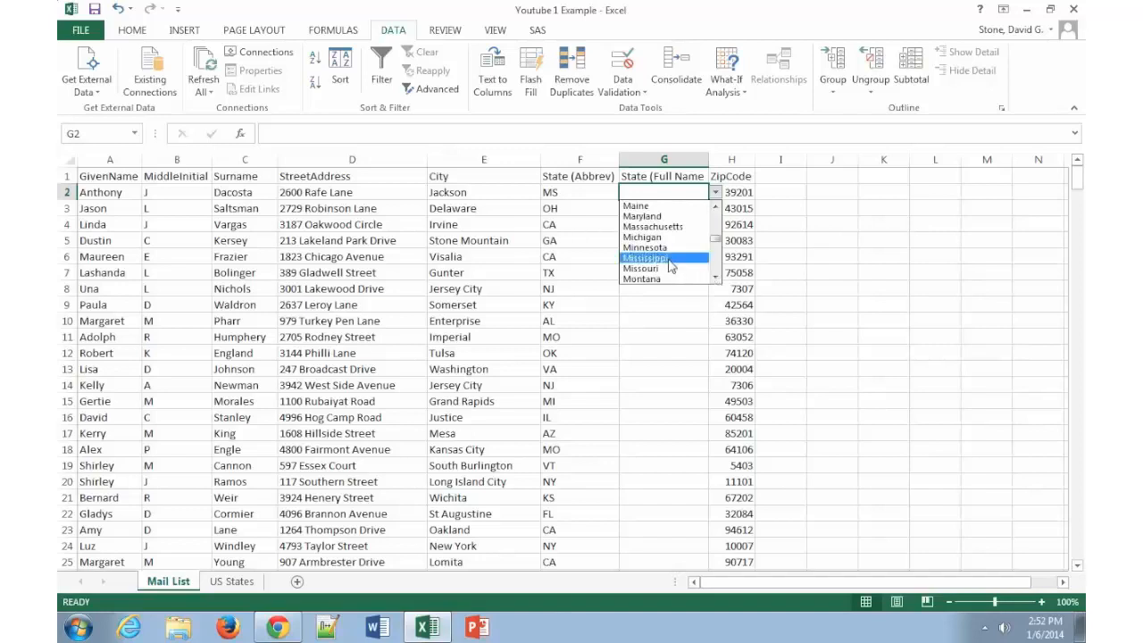
click(656, 257)
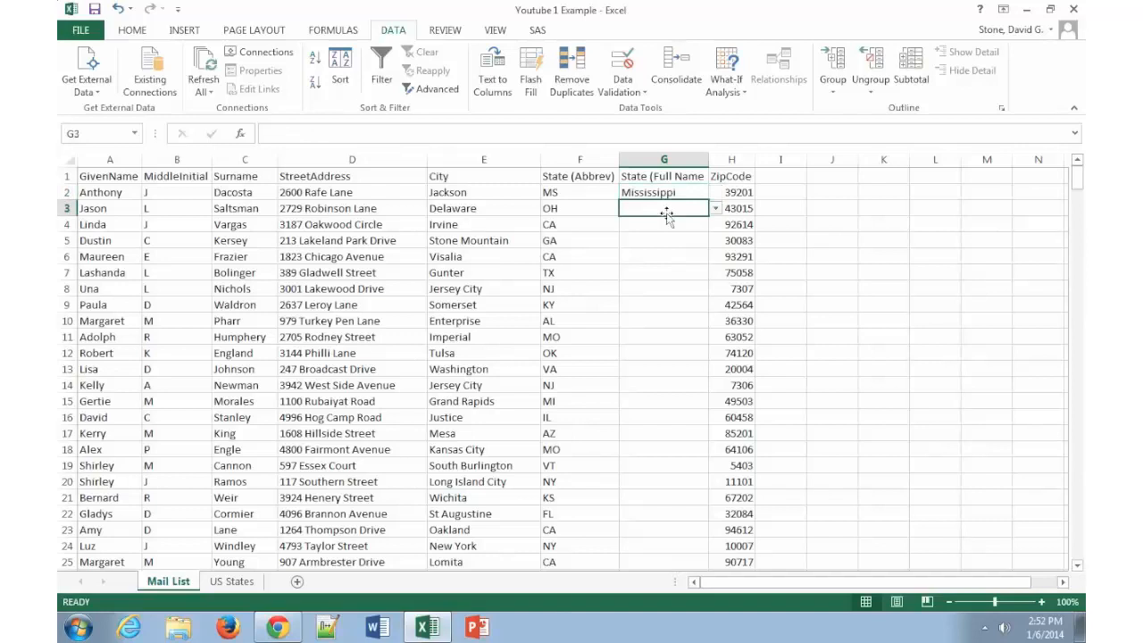
click(715, 208)
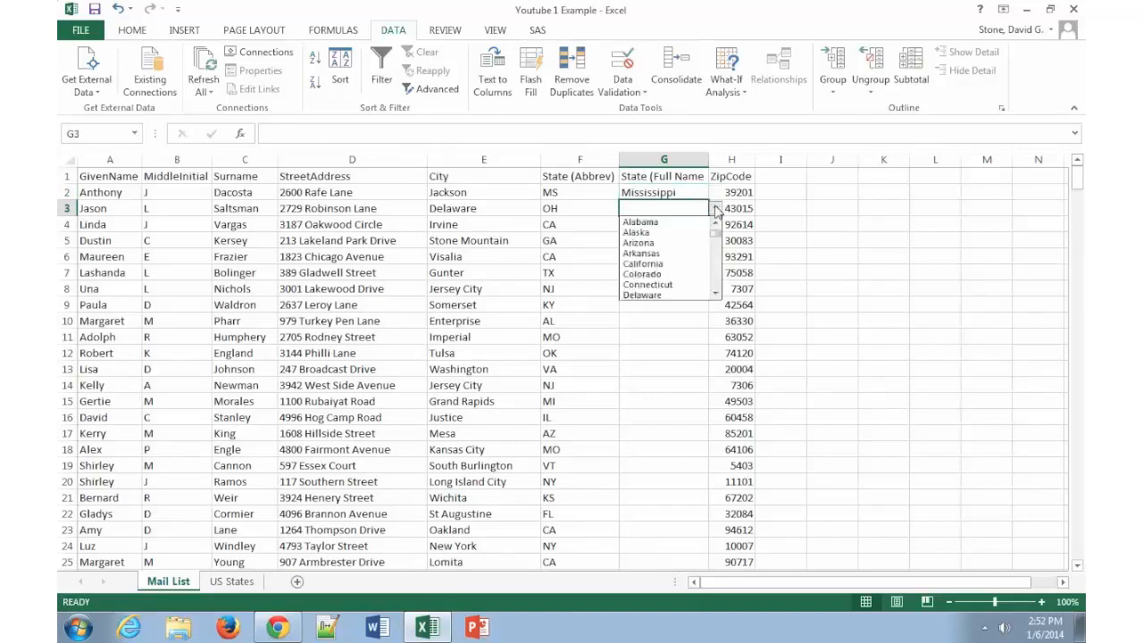
mouse_move(718, 287)
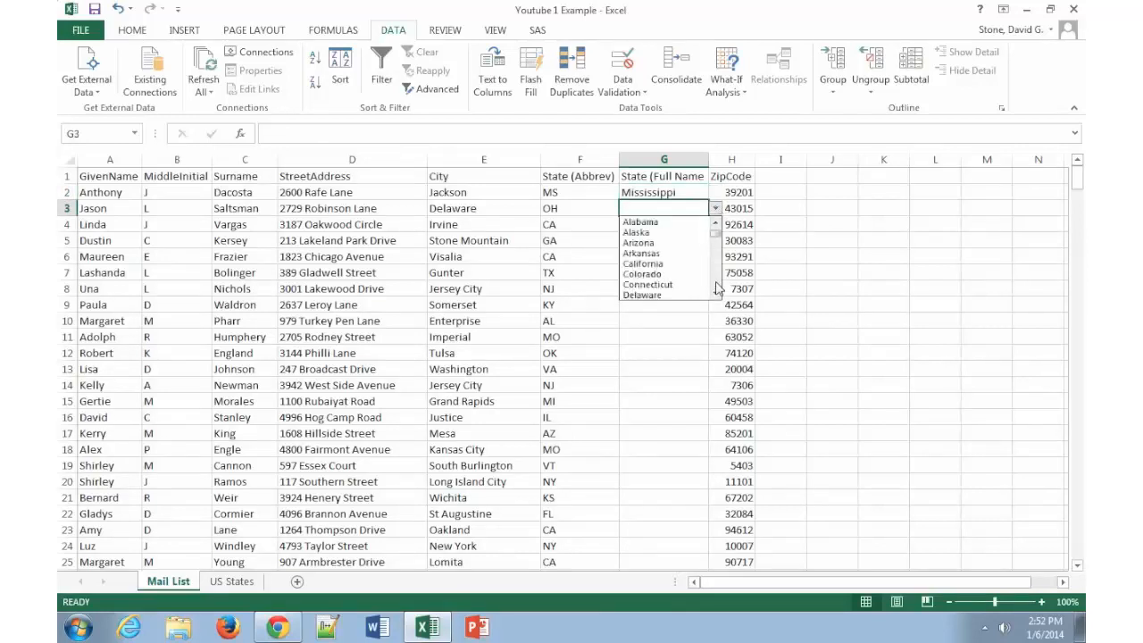
click(642, 263)
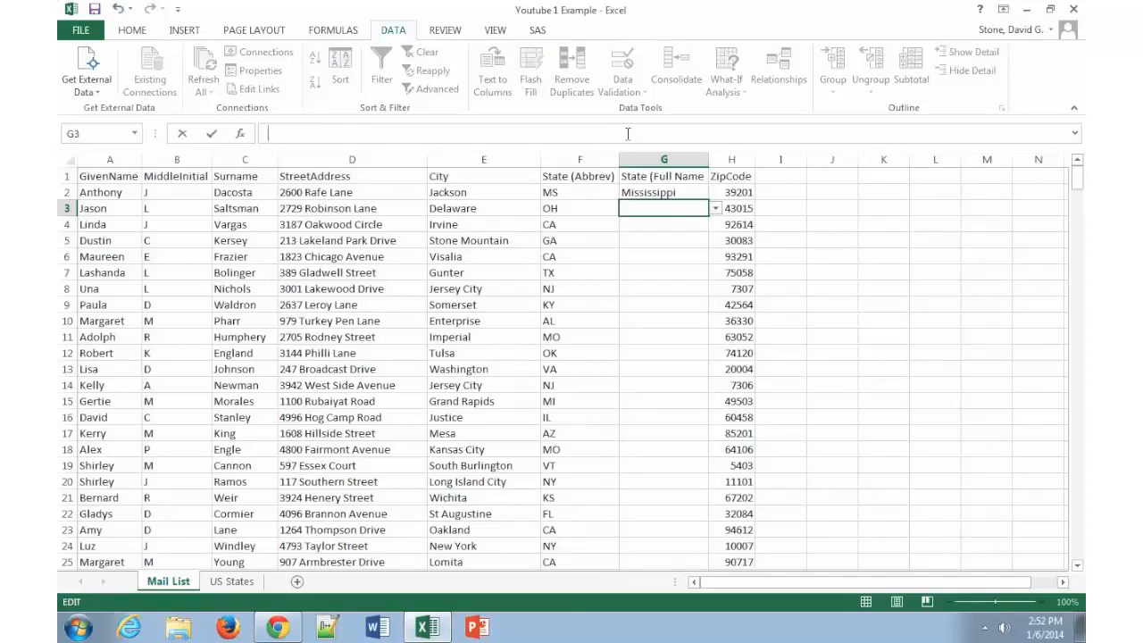
text(O)
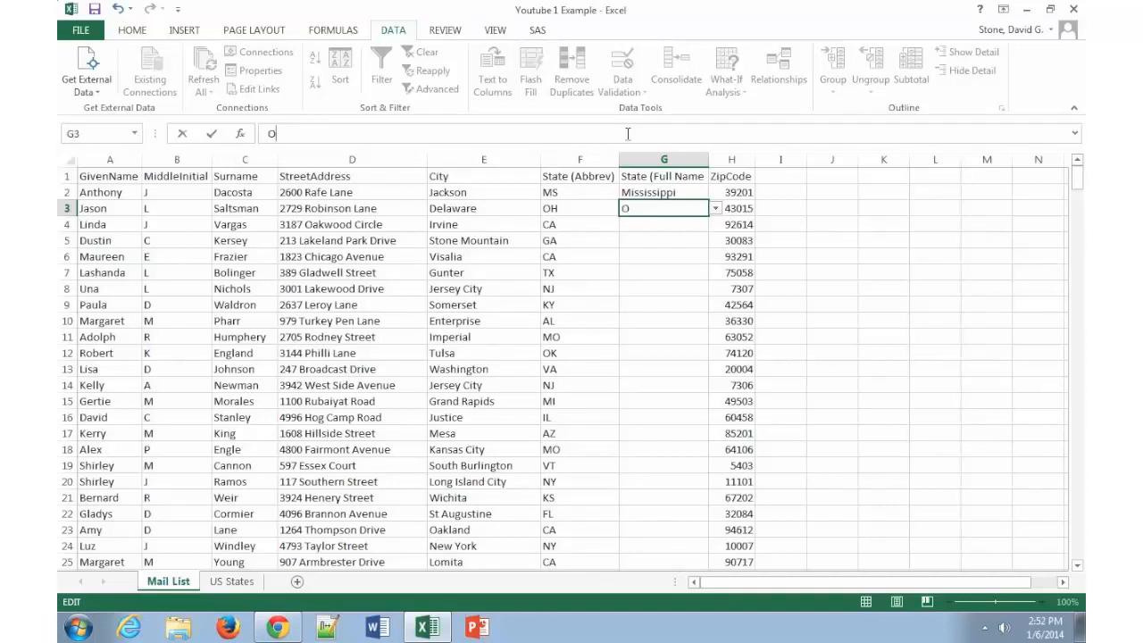
text(hio)
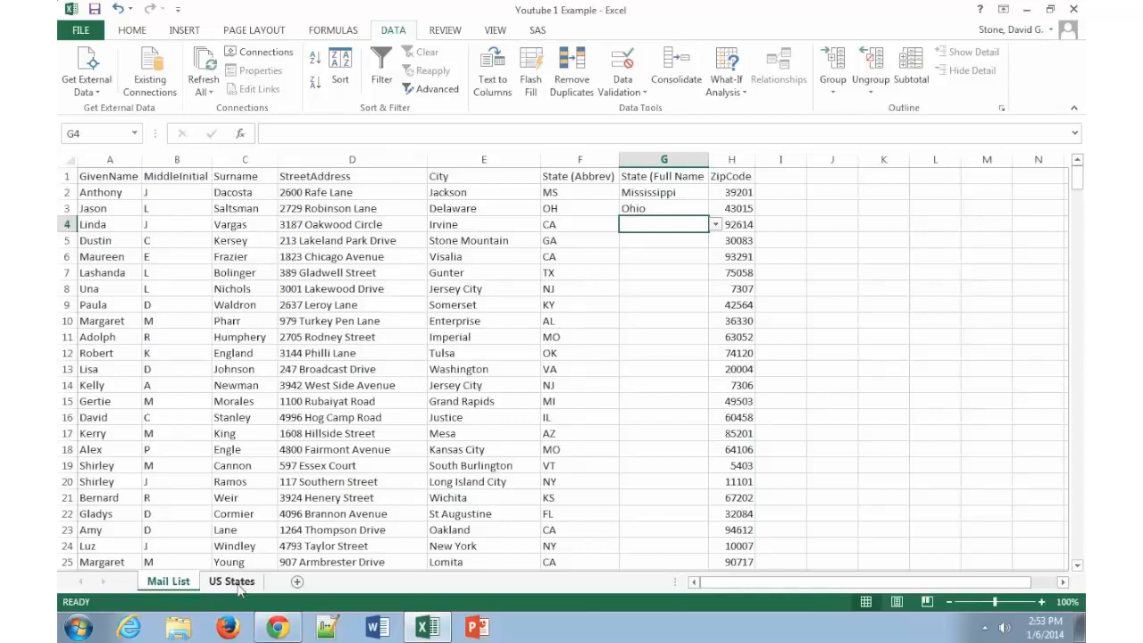
Rename the US States sheet tab to 'LOOKUP US States' and return to Mail List.
click(230, 581)
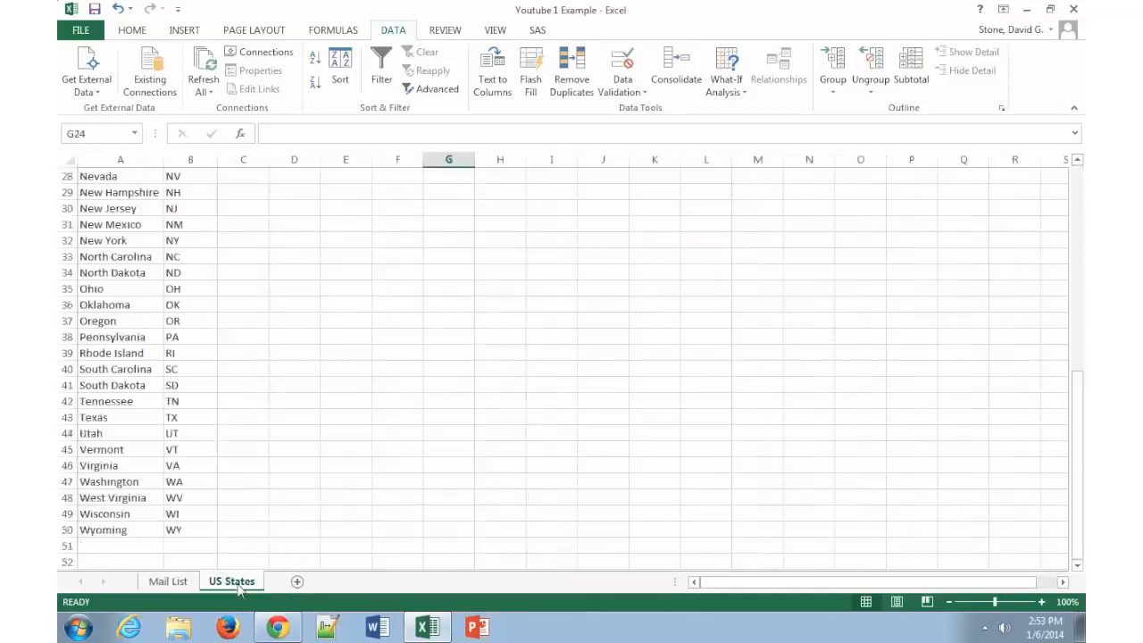
mouse_move(132, 542)
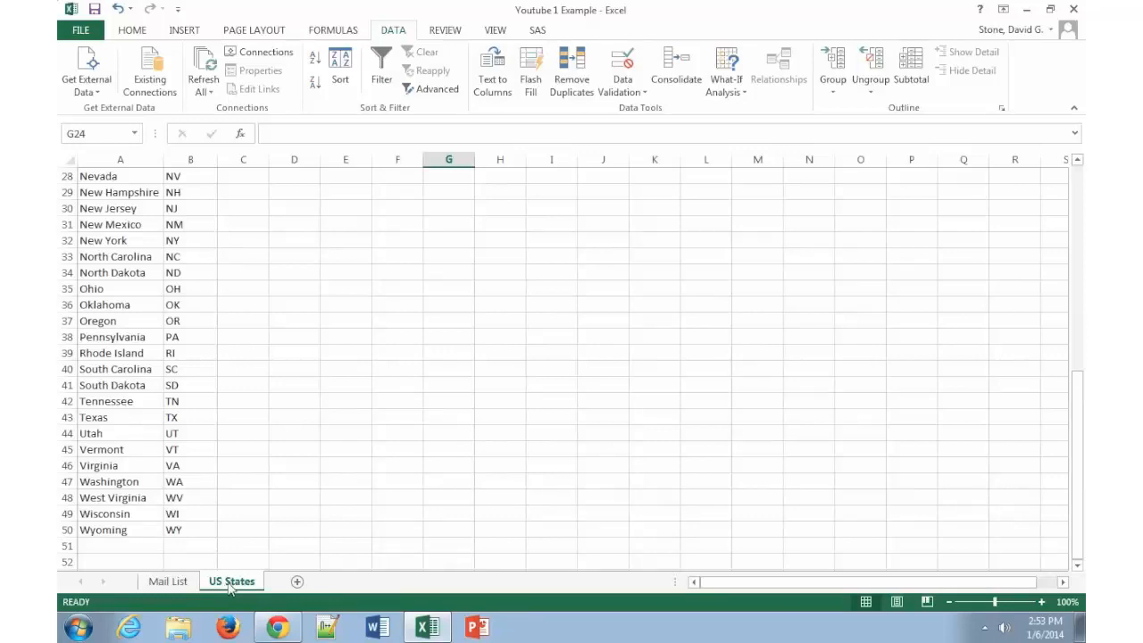
right_click(230, 580)
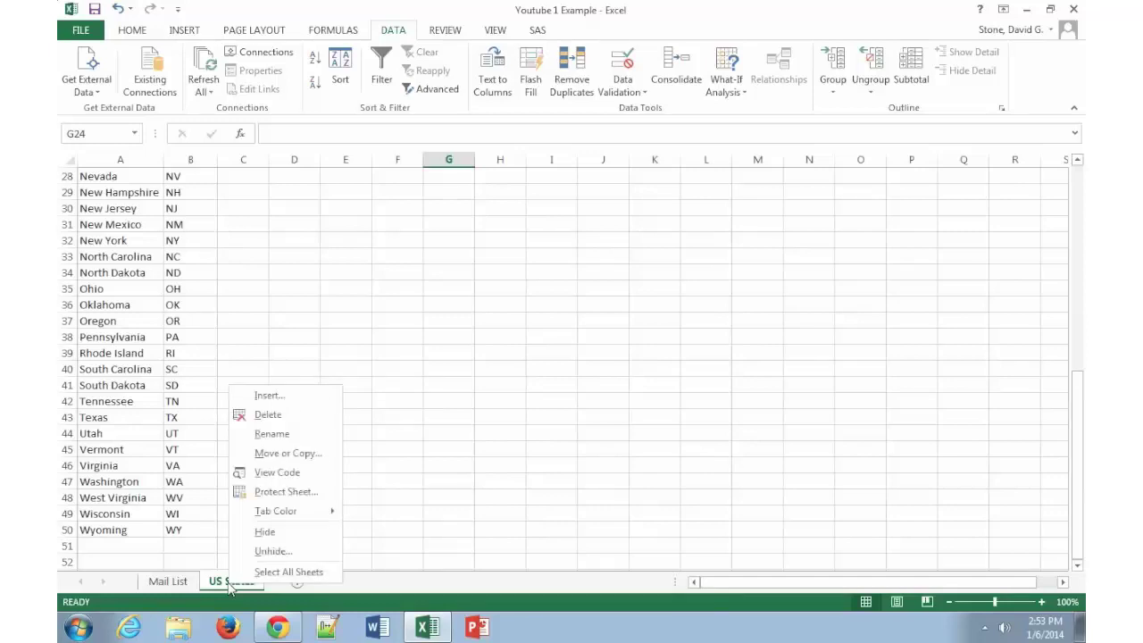
mouse_move(260, 531)
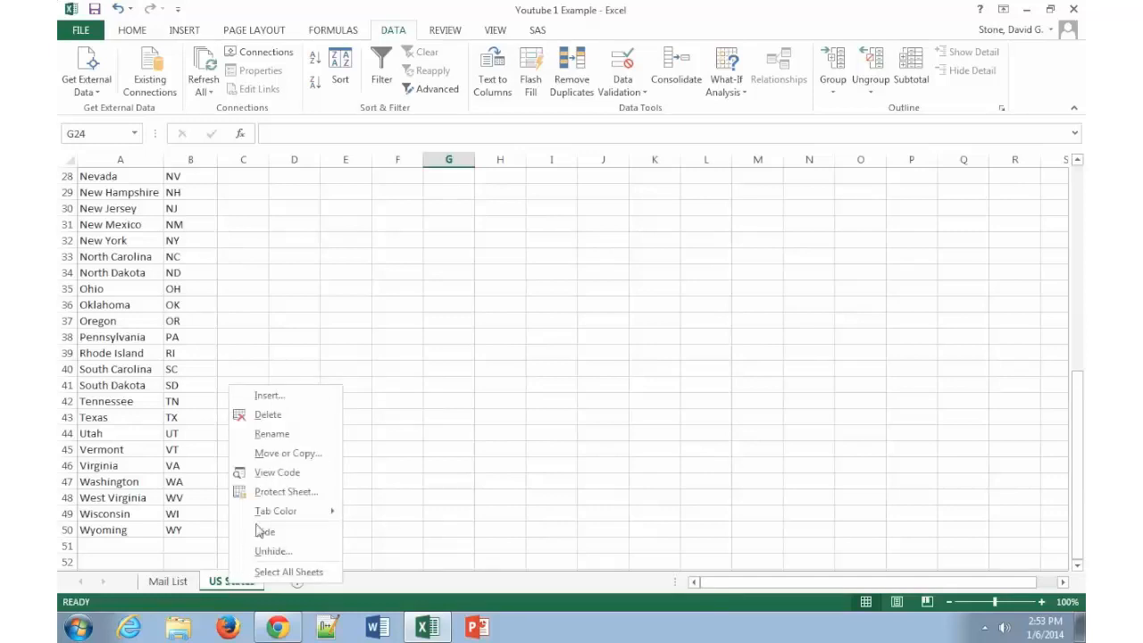
mouse_move(270, 433)
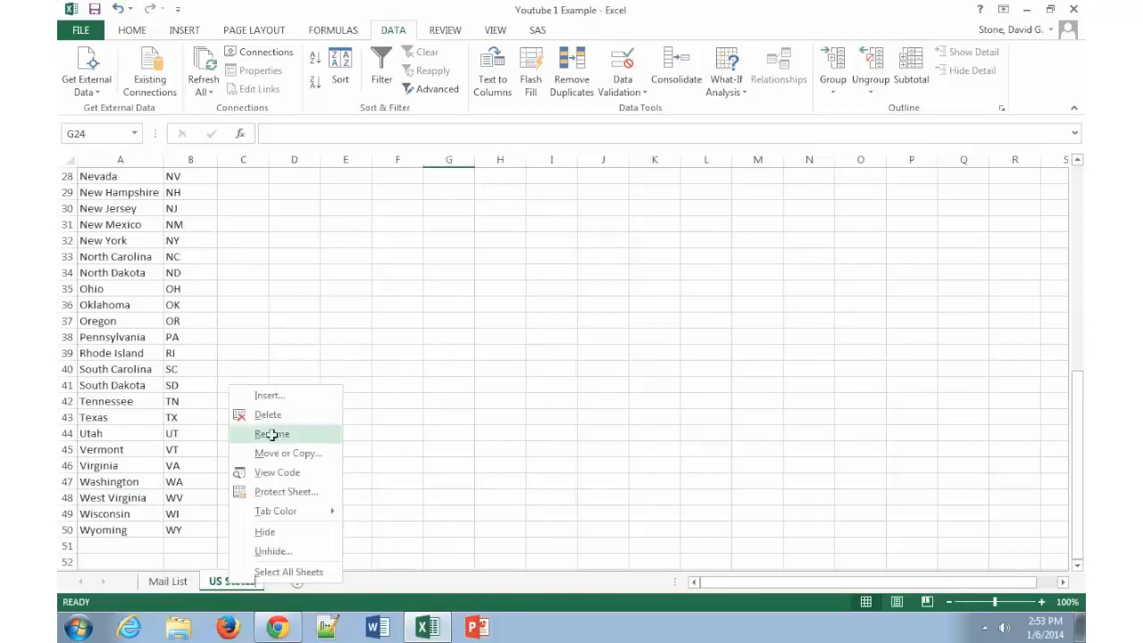
click(270, 433)
text(LOOKUP )
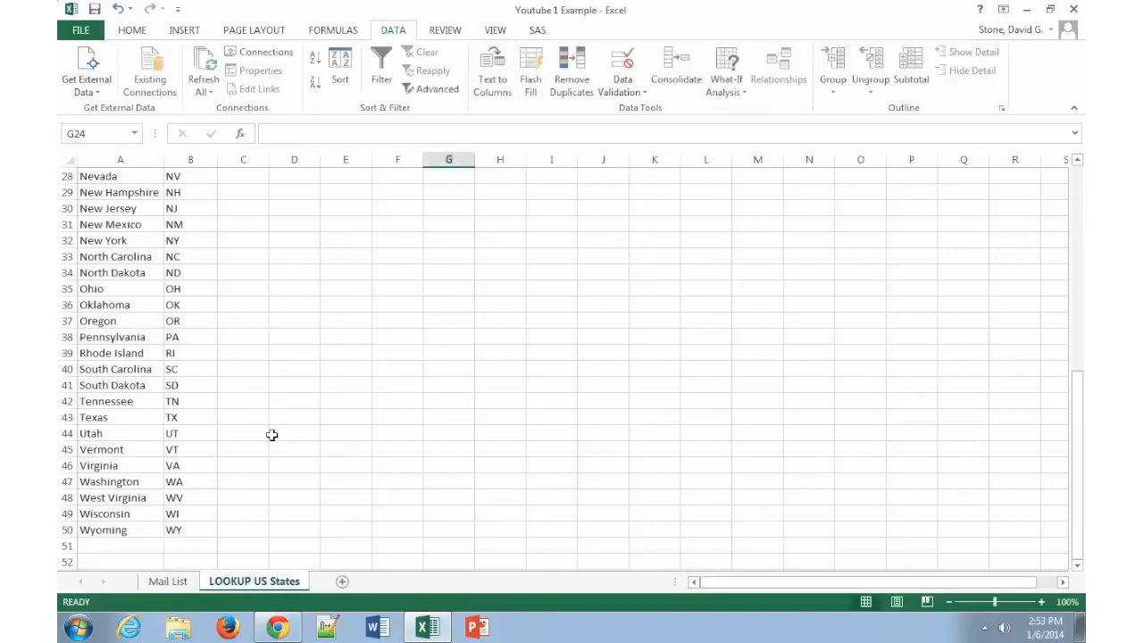
click(167, 581)
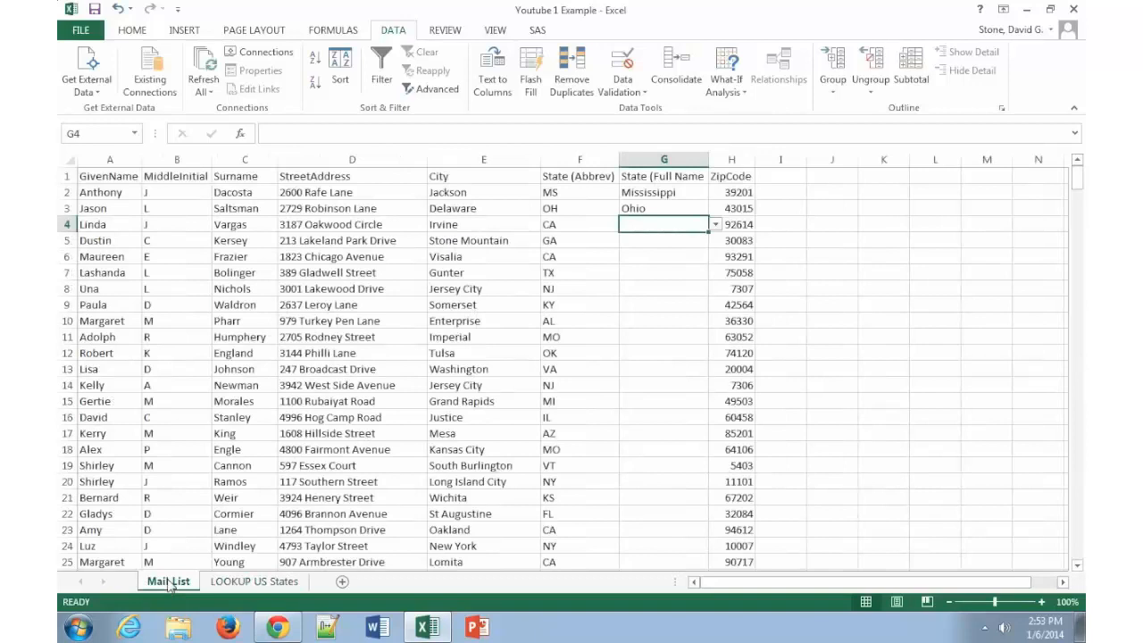
Choose New Mexico in G4's dropdown, then replace it with California.
click(715, 224)
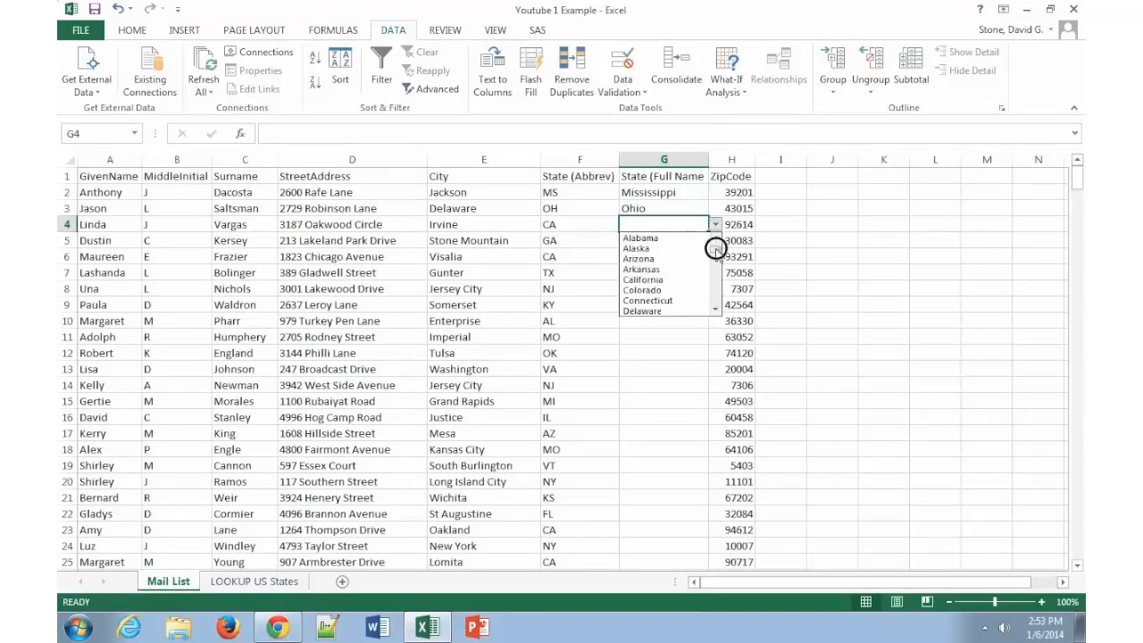
scroll(down, 3)
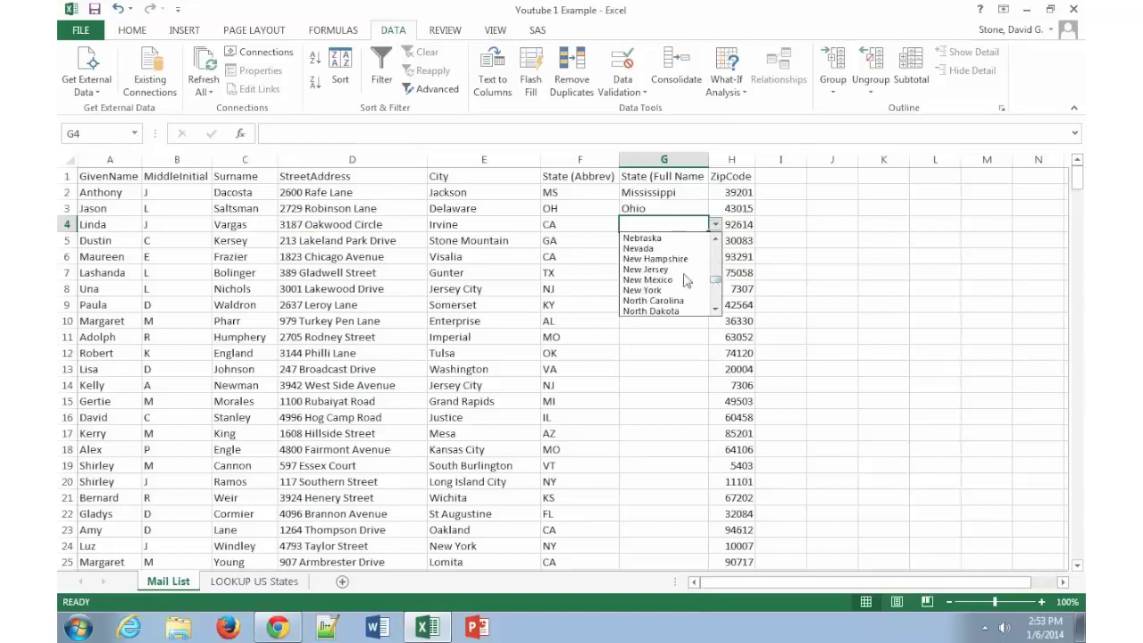
click(648, 280)
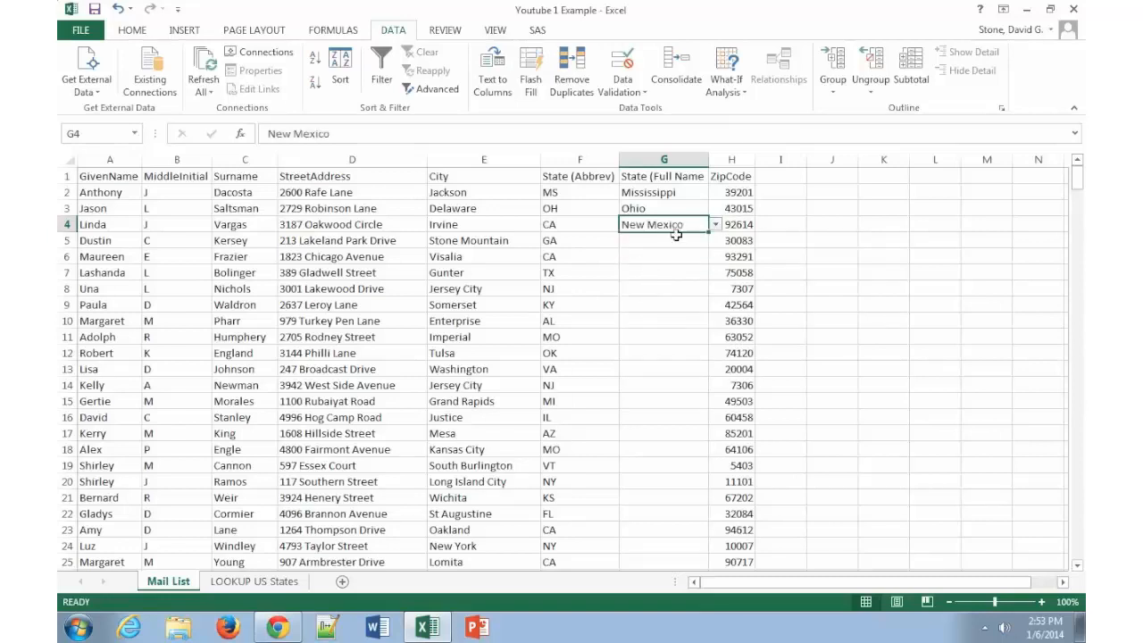
click(714, 224)
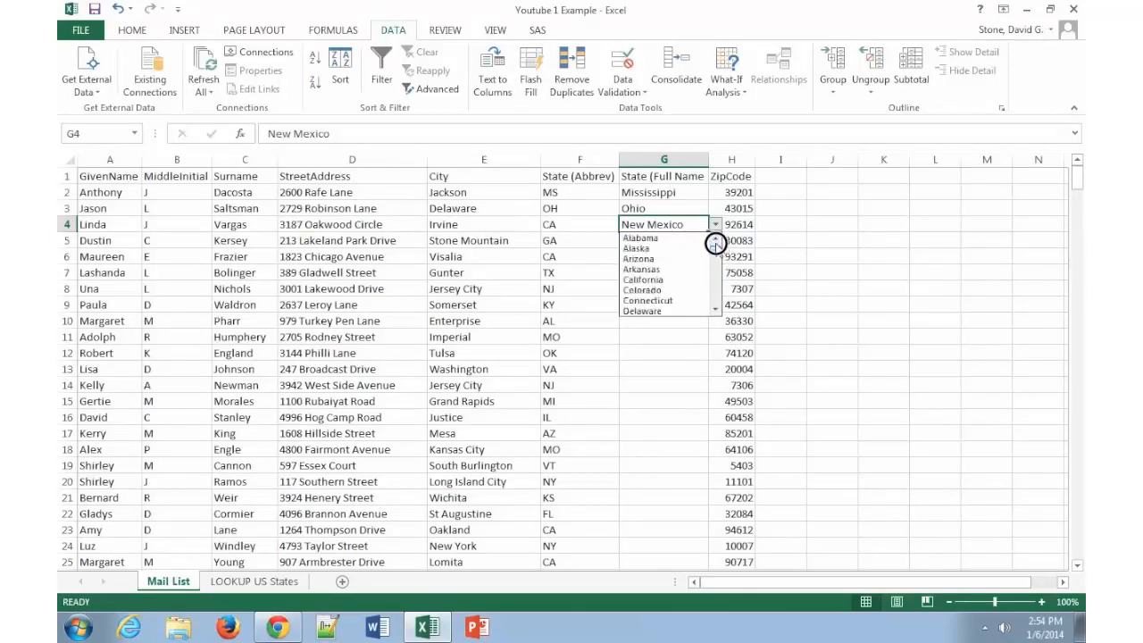
click(643, 279)
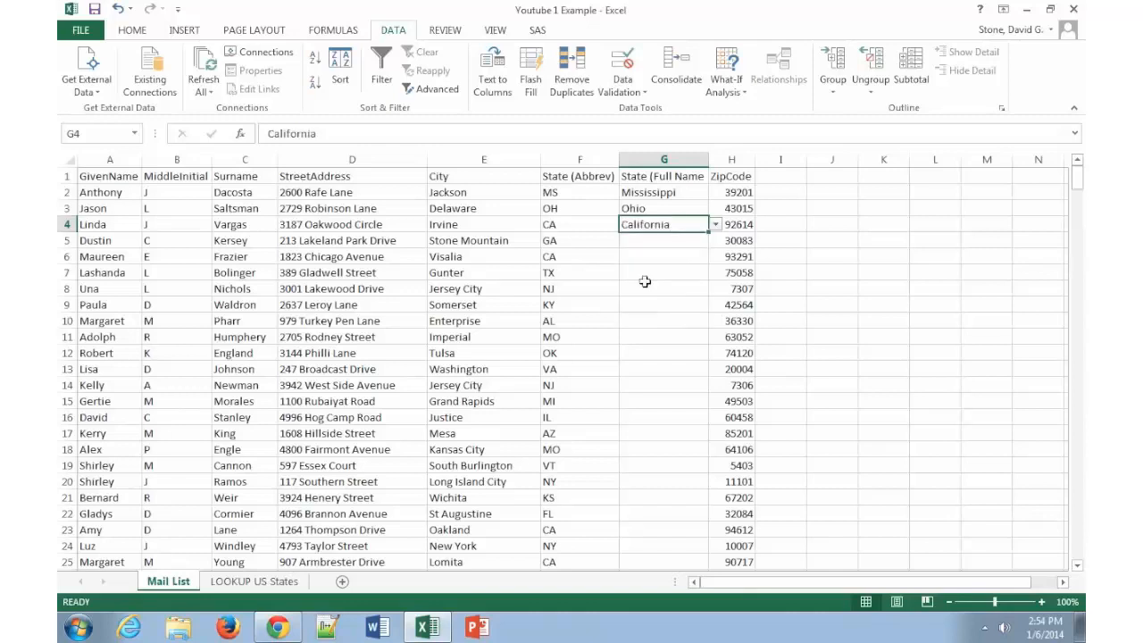